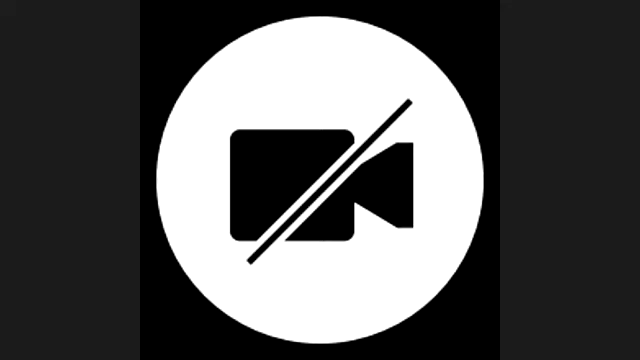
Switch on the participant's webcam so their live feed replaces the camera-off icon.
left_click(320, 185)
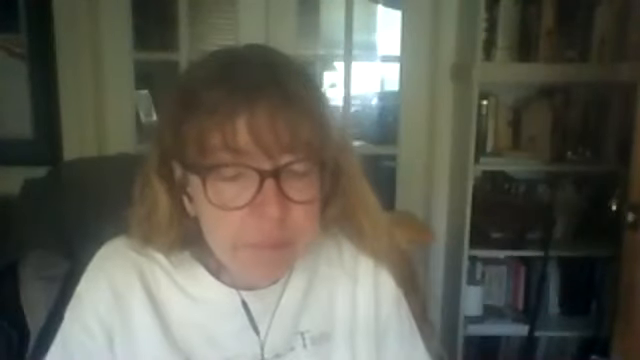